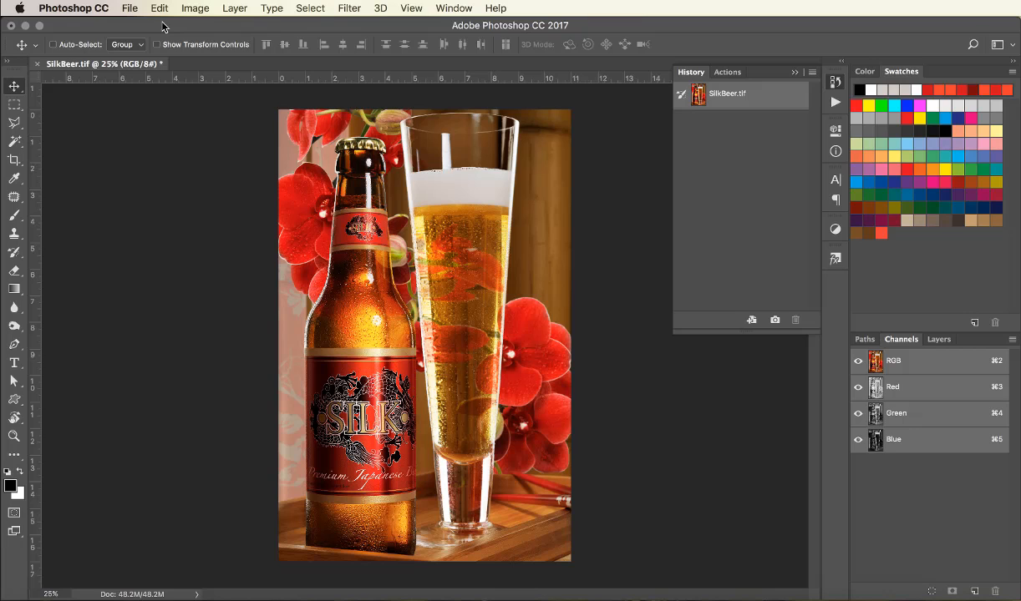
Step: Convert the beer bottle photo to Grayscale mode via Image > Mode, discarding colour
{"action": "left_click", "coordinate": [194, 7]}
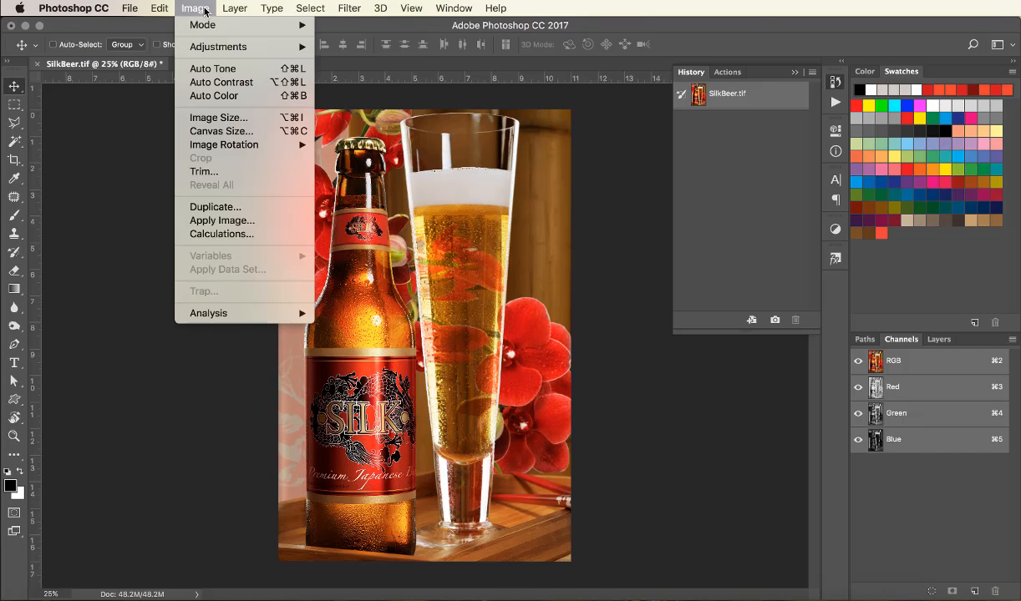
{"action": "mouse_move", "coordinate": [200, 25]}
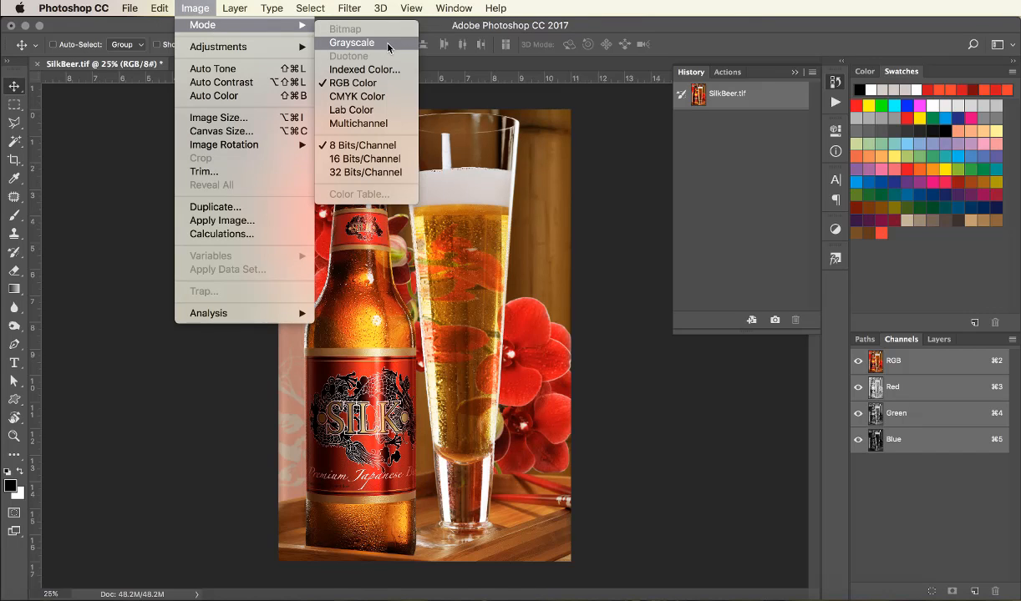
{"action": "left_click", "coordinate": [347, 40]}
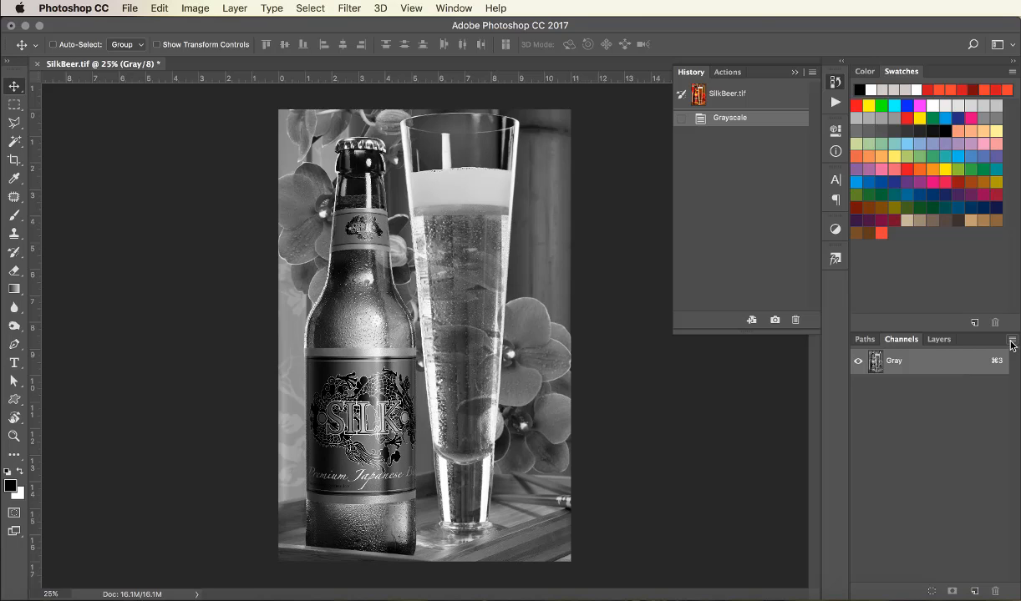
Step: Create a new spot channel named White_Ink from the Channels panel menu
{"action": "left_click", "coordinate": [1009, 341]}
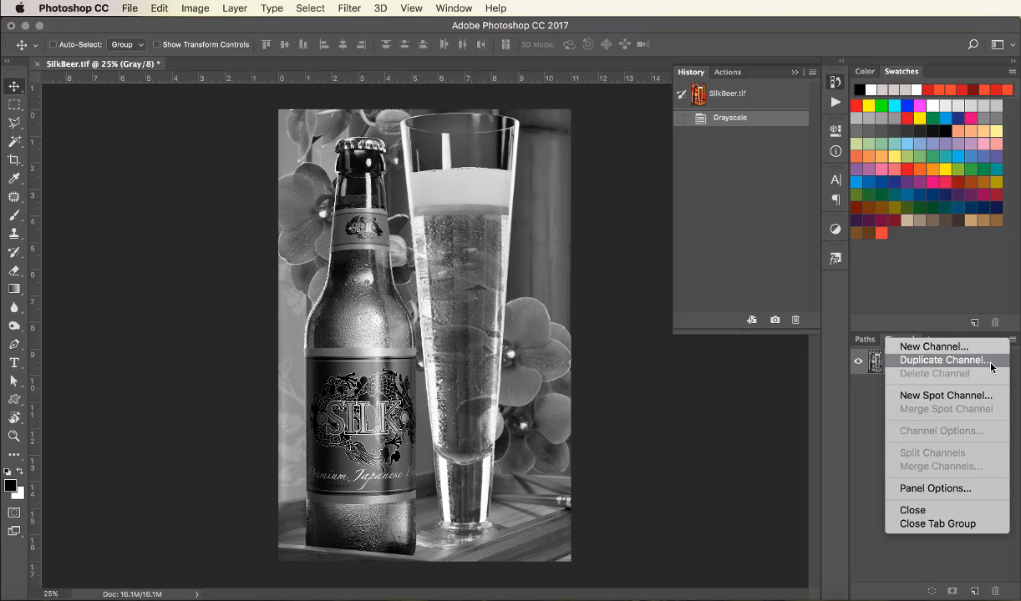
{"action": "mouse_move", "coordinate": [946, 394]}
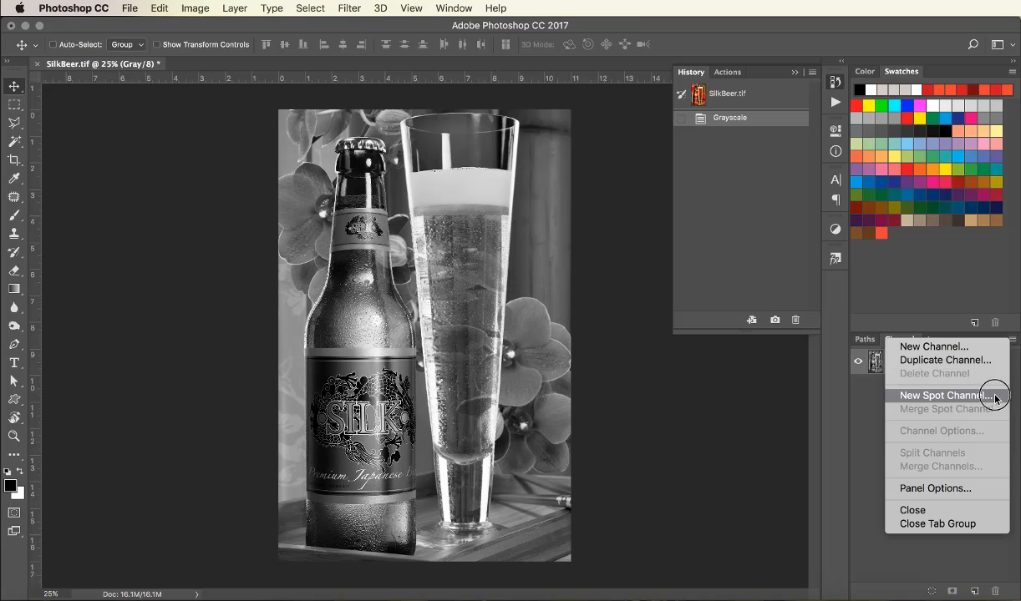
{"action": "left_click", "coordinate": [944, 394]}
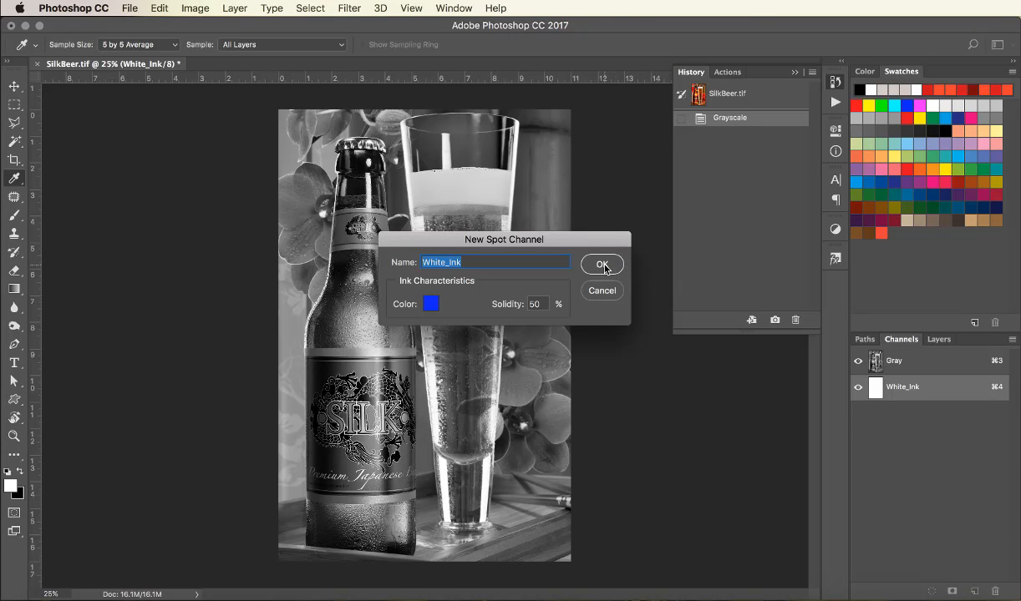
{"action": "left_click", "coordinate": [601, 264]}
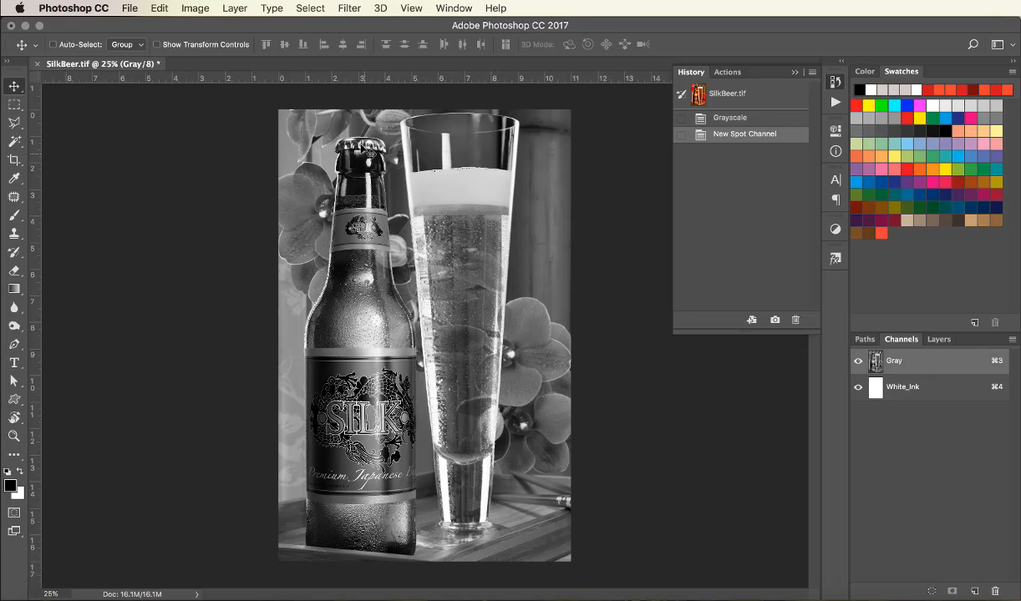
Step: Select all, copy the grayscale bottle, and paste it into the White_Ink channel
{"action": "left_click", "coordinate": [309, 7]}
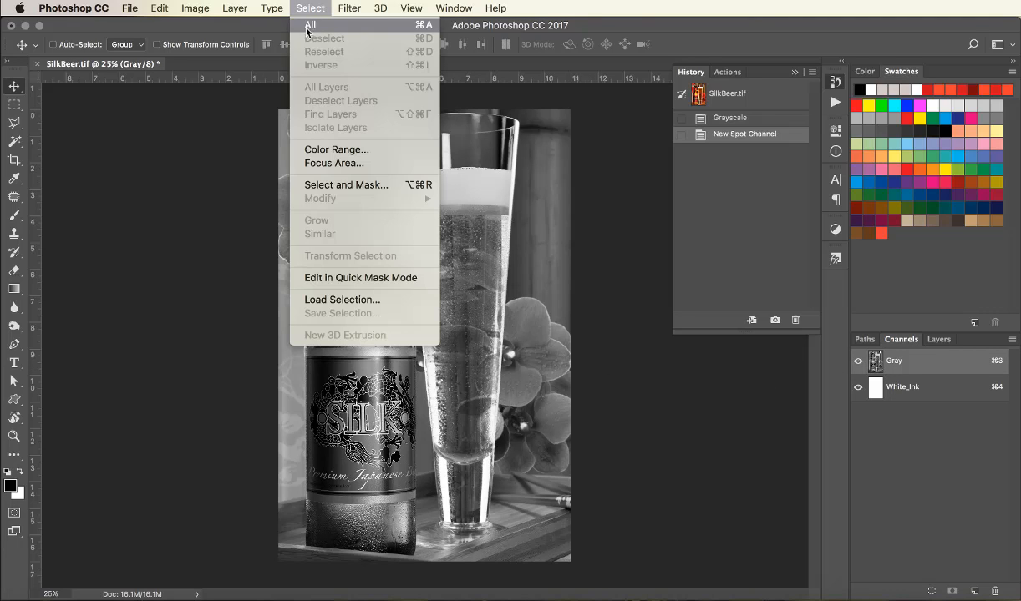
{"action": "left_click", "coordinate": [310, 25]}
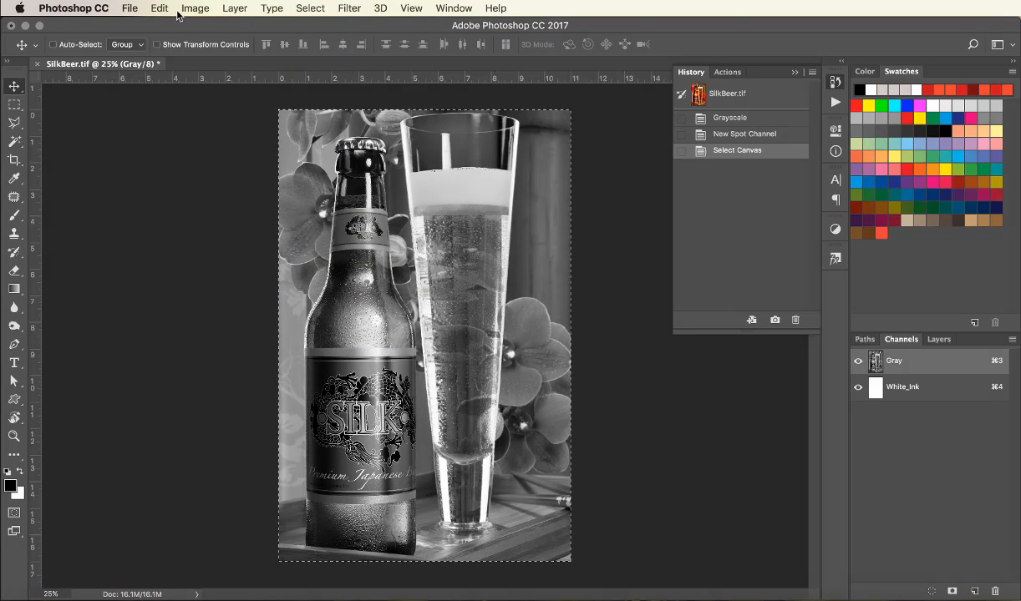
{"action": "left_click", "coordinate": [159, 10]}
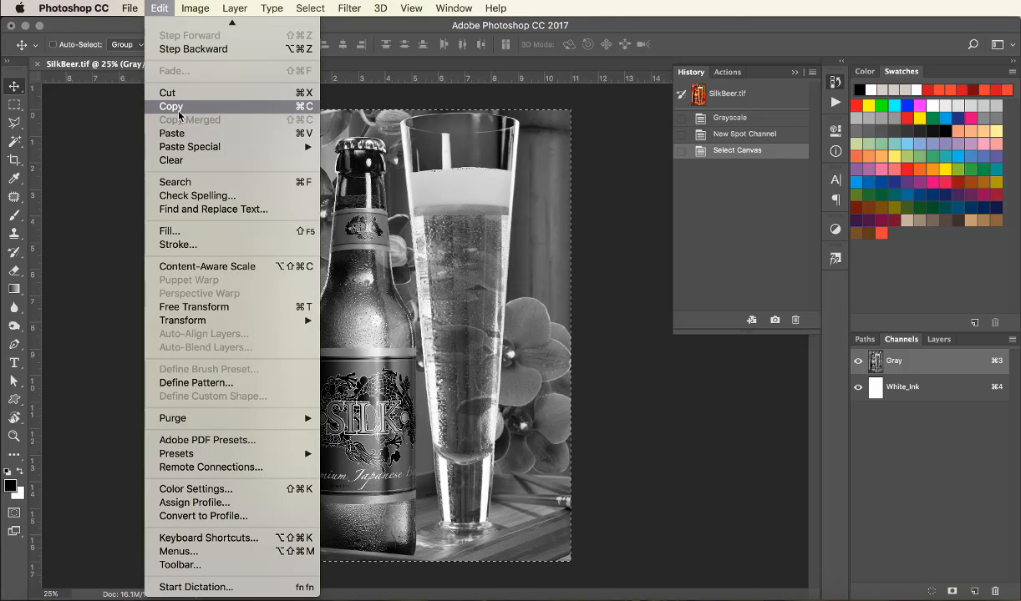
{"action": "left_click", "coordinate": [170, 107]}
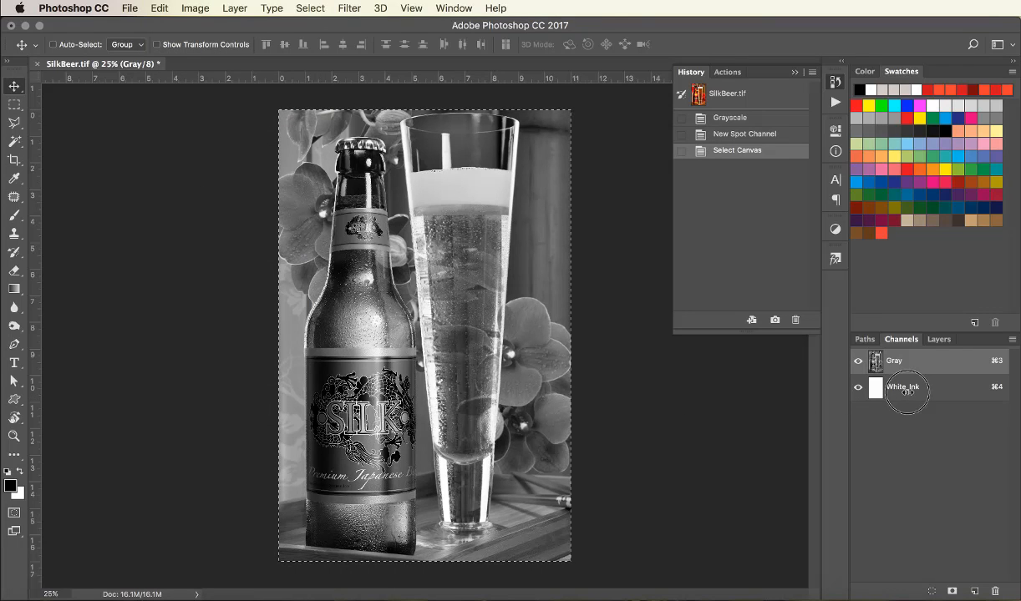
{"action": "left_click", "coordinate": [903, 388]}
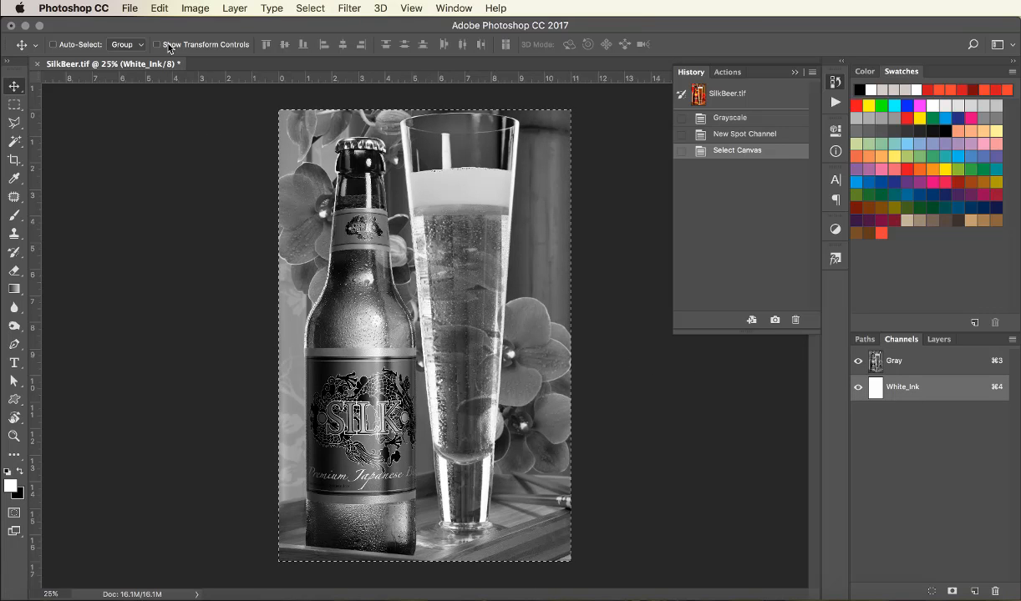
{"action": "left_click", "coordinate": [161, 10]}
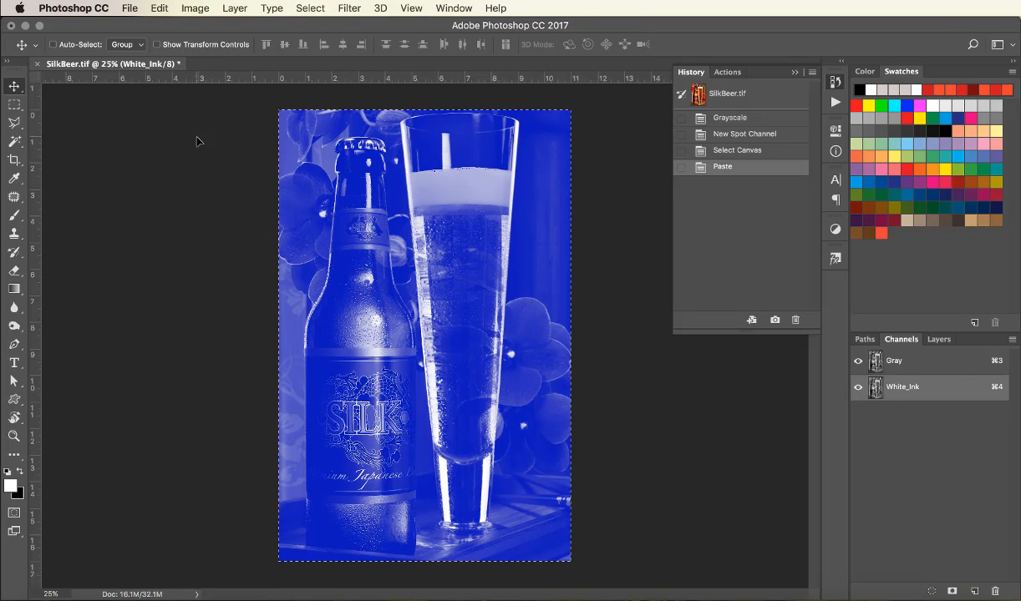
Step: Deselect the pasted content and display only the White_Ink channel
{"action": "left_click", "coordinate": [311, 9]}
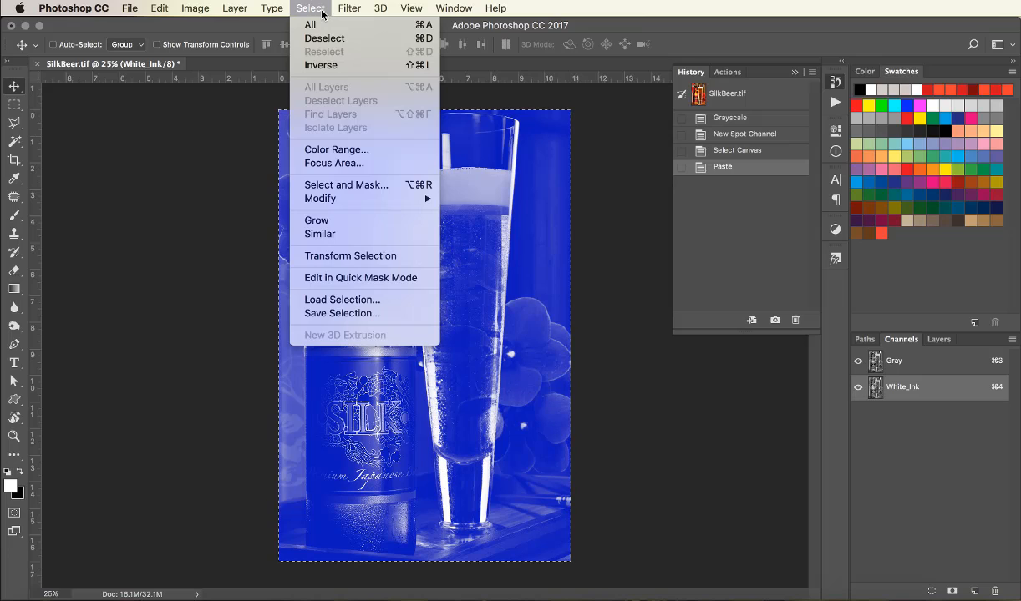
{"action": "mouse_move", "coordinate": [324, 38]}
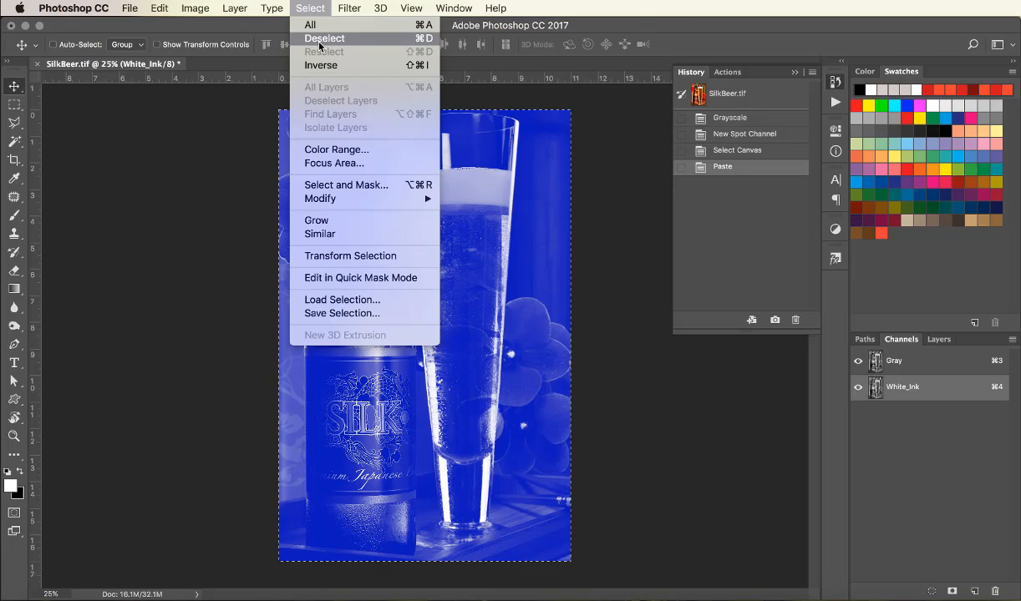
{"action": "left_click", "coordinate": [325, 38]}
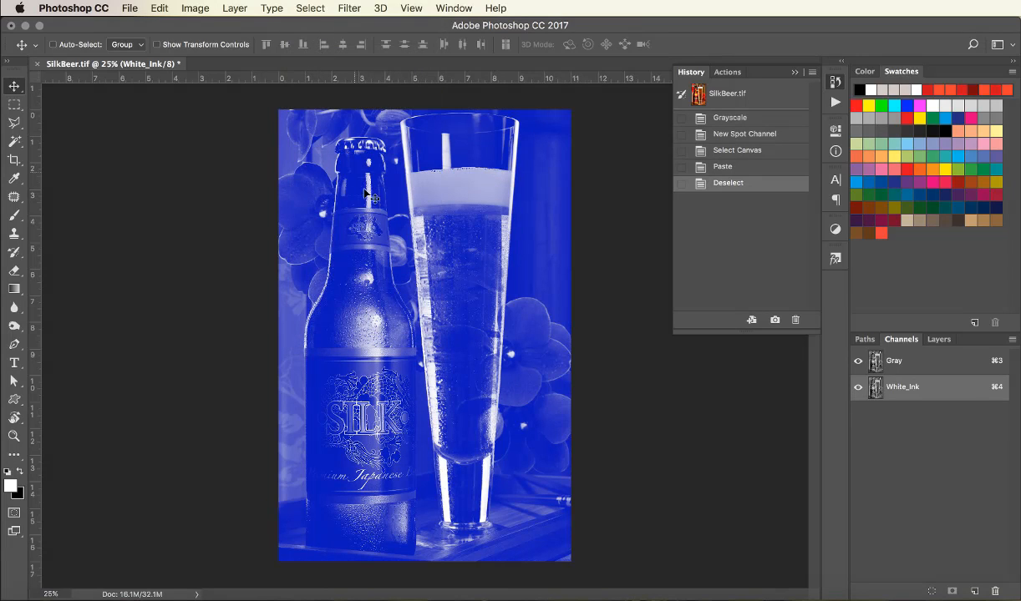
{"action": "left_click", "coordinate": [859, 361]}
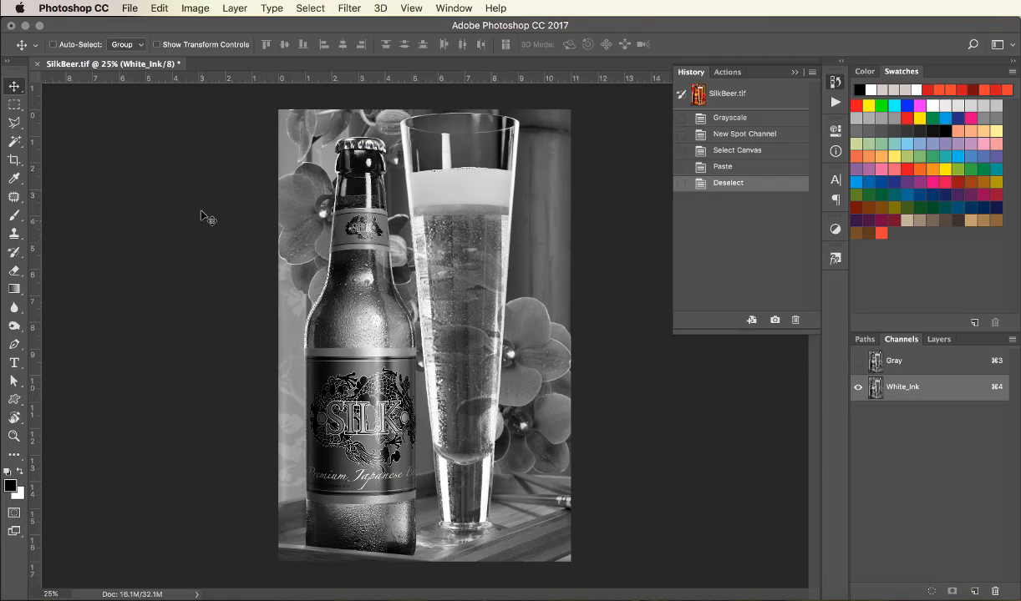
{"action": "mouse_move", "coordinate": [182, 17]}
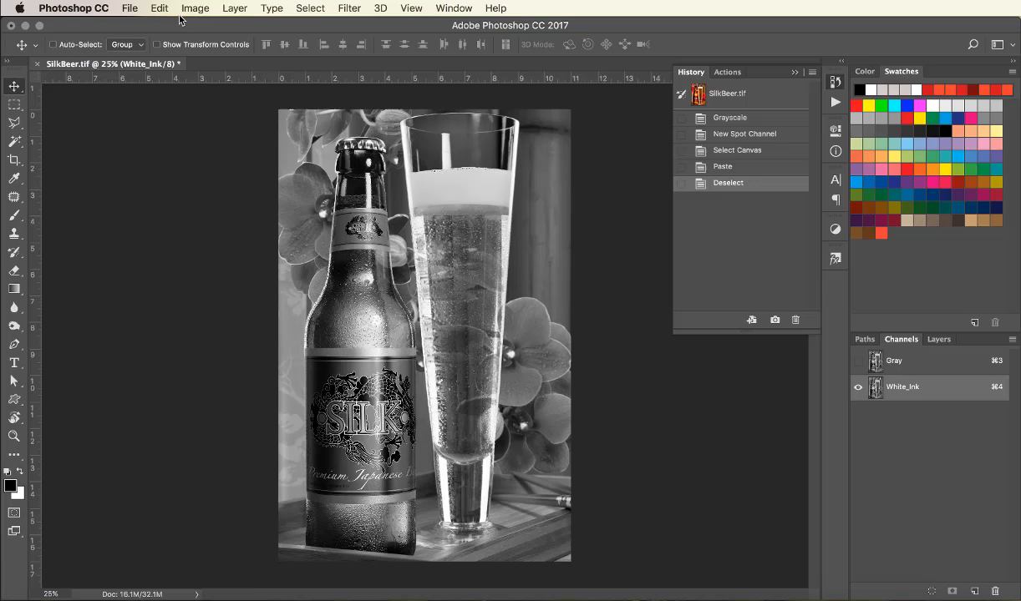
Step: Invert the White_Ink channel with Image > Adjustments > Invert, making the bottle a negative
{"action": "left_click", "coordinate": [196, 6]}
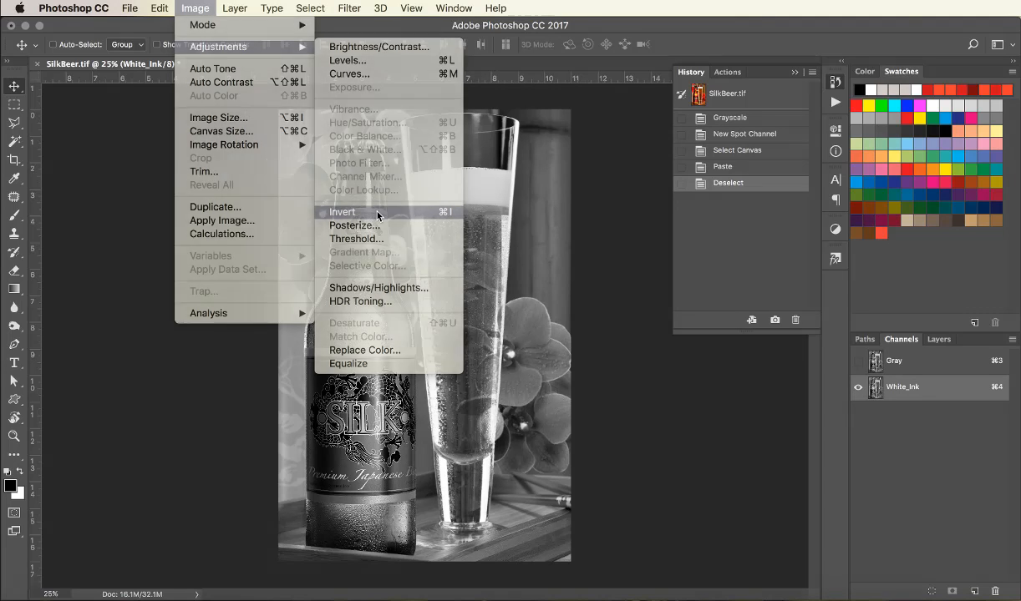
{"action": "left_click", "coordinate": [343, 211]}
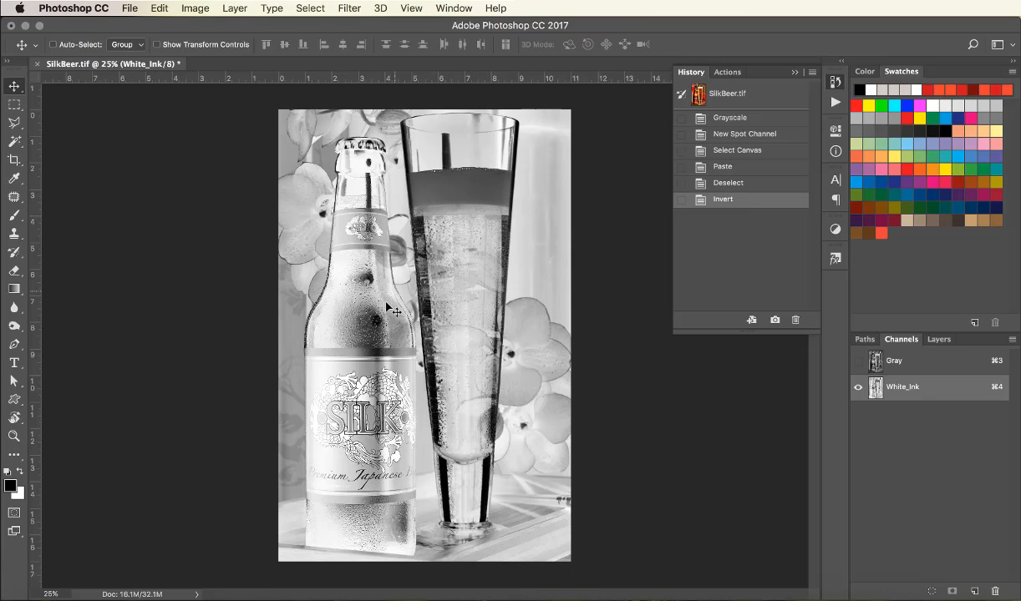
{"action": "mouse_move", "coordinate": [380, 344]}
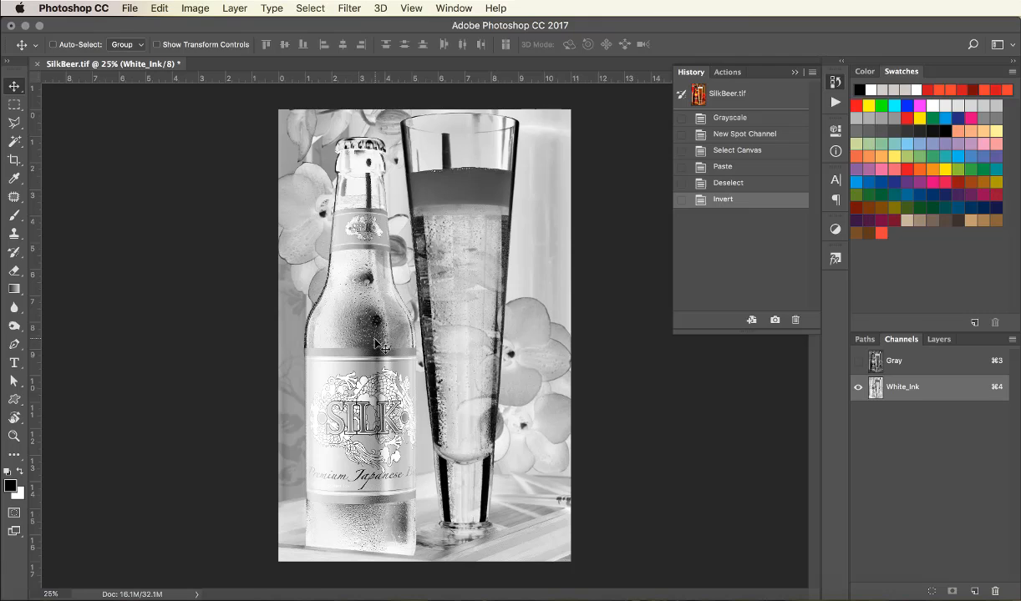
{"action": "mouse_move", "coordinate": [457, 513]}
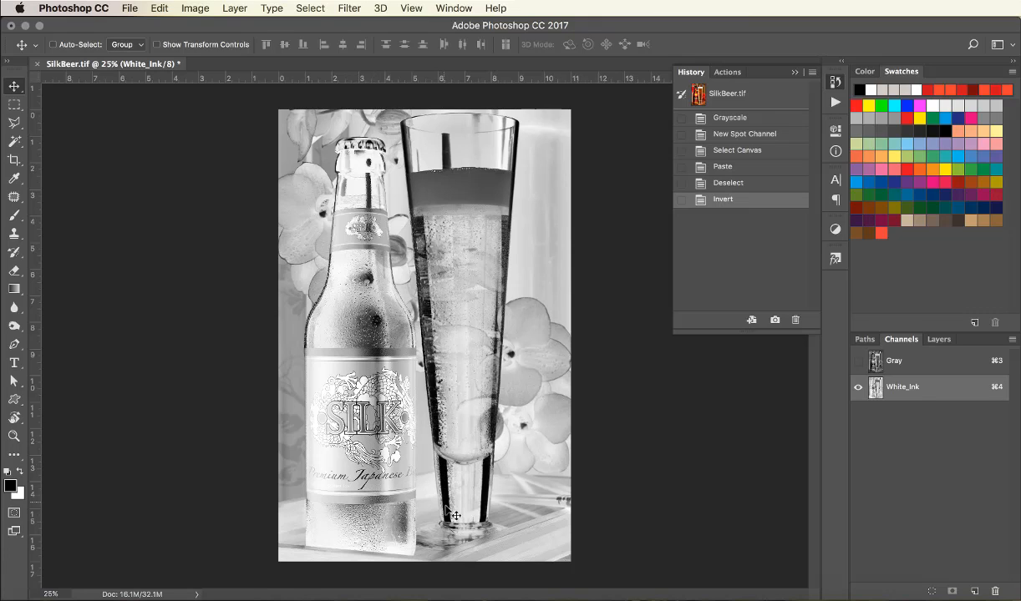
{"action": "mouse_move", "coordinate": [488, 518]}
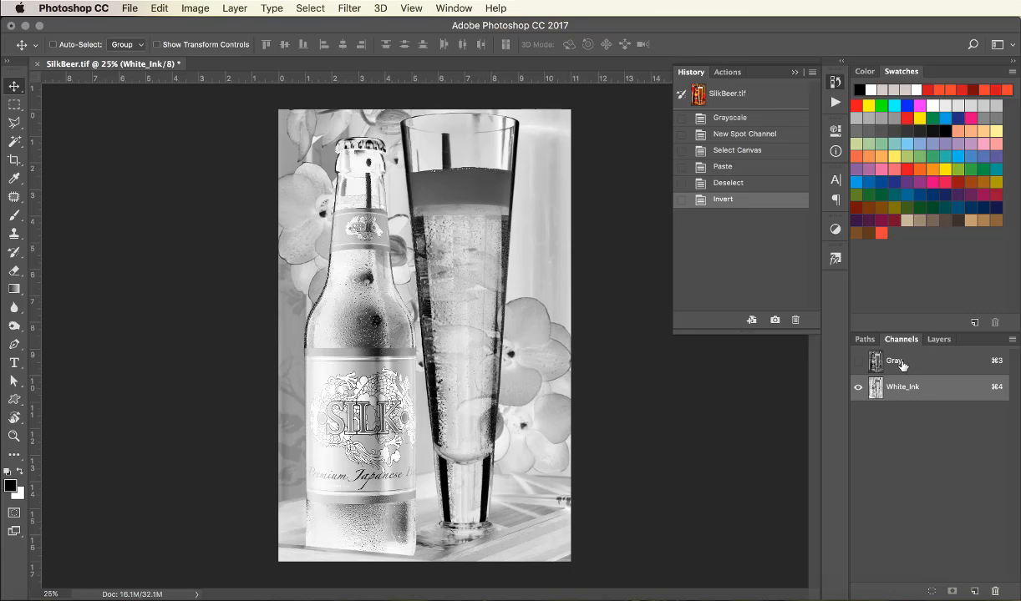
Step: Fill the Gray channel with White via Edit > Fill, leaving a blank white canvas
{"action": "left_click", "coordinate": [899, 361]}
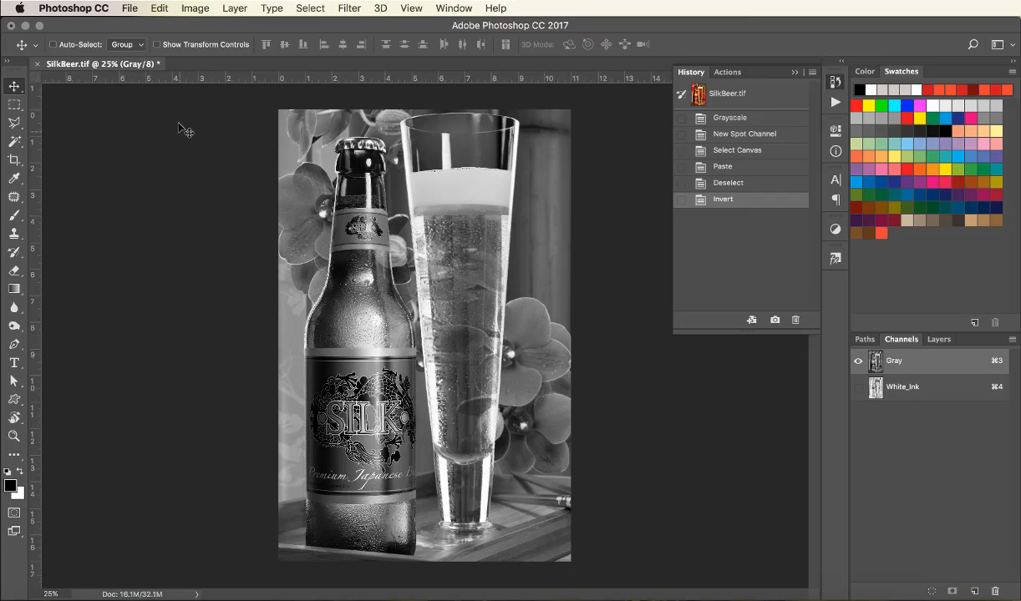
{"action": "left_click", "coordinate": [177, 7]}
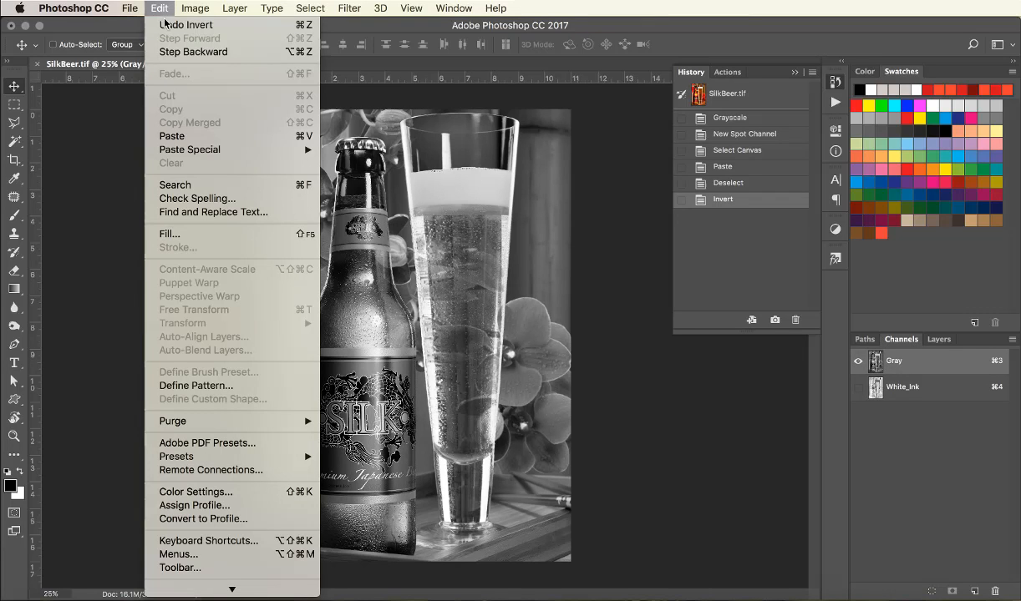
{"action": "mouse_move", "coordinate": [198, 234]}
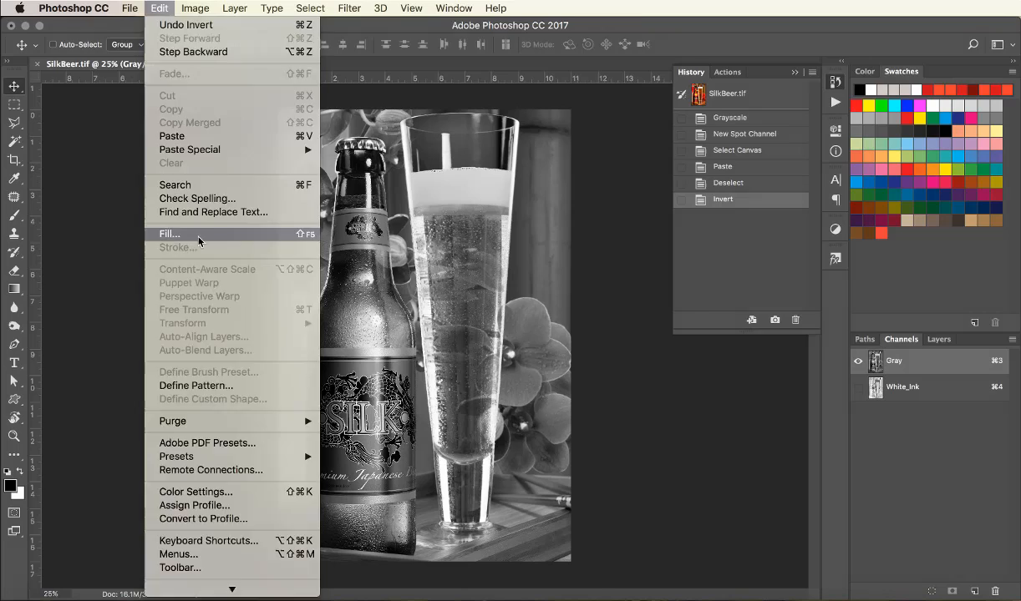
{"action": "left_click", "coordinate": [169, 234]}
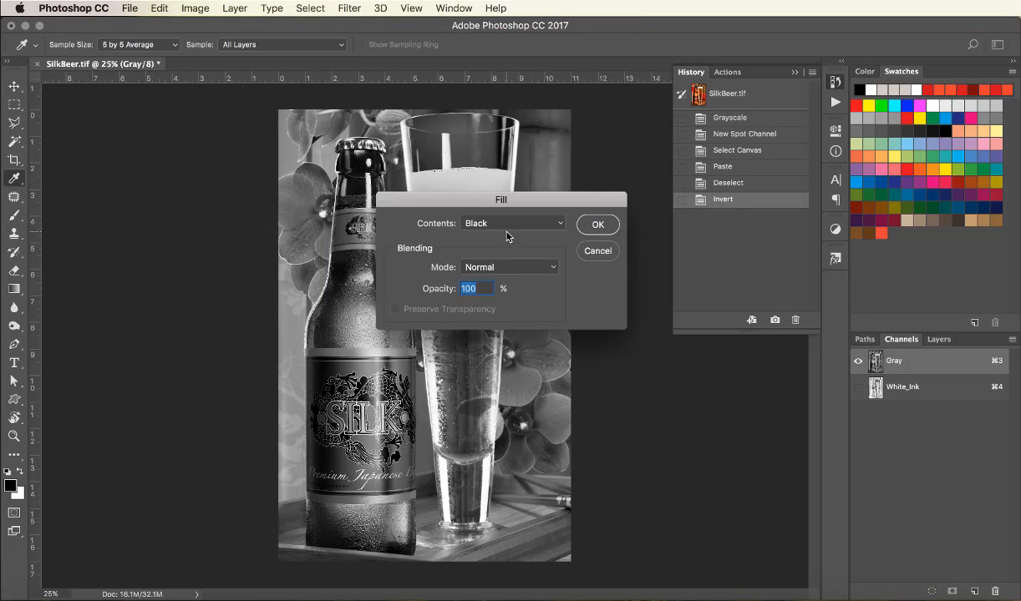
{"action": "left_click", "coordinate": [511, 222]}
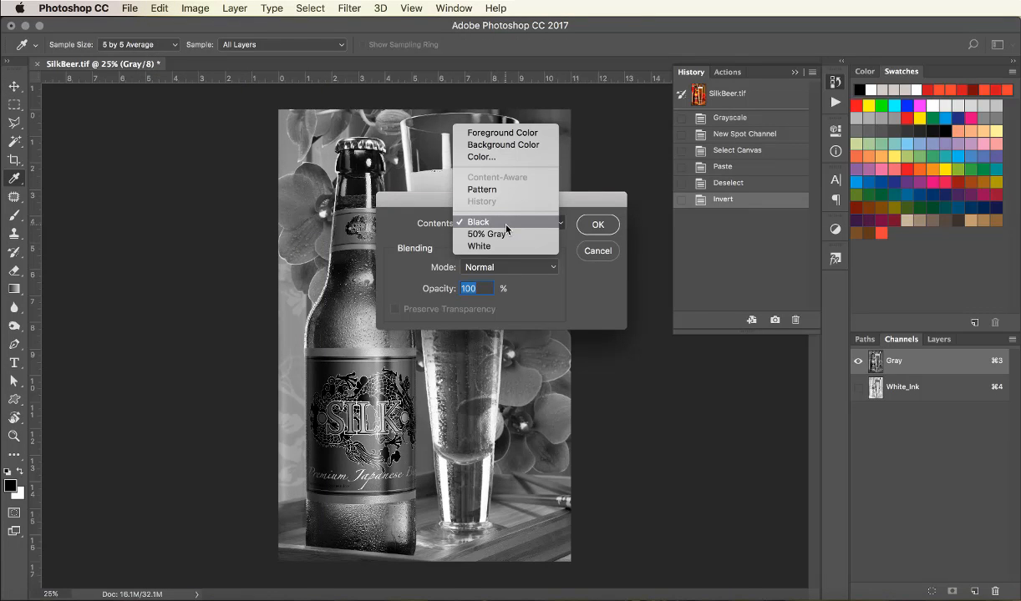
{"action": "left_click", "coordinate": [478, 248]}
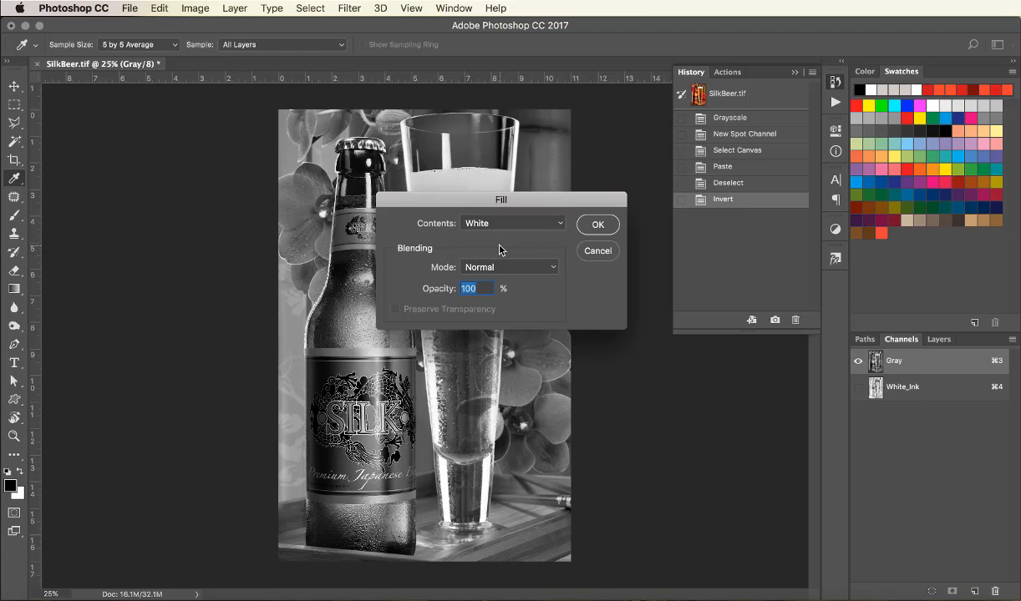
{"action": "left_click", "coordinate": [598, 224]}
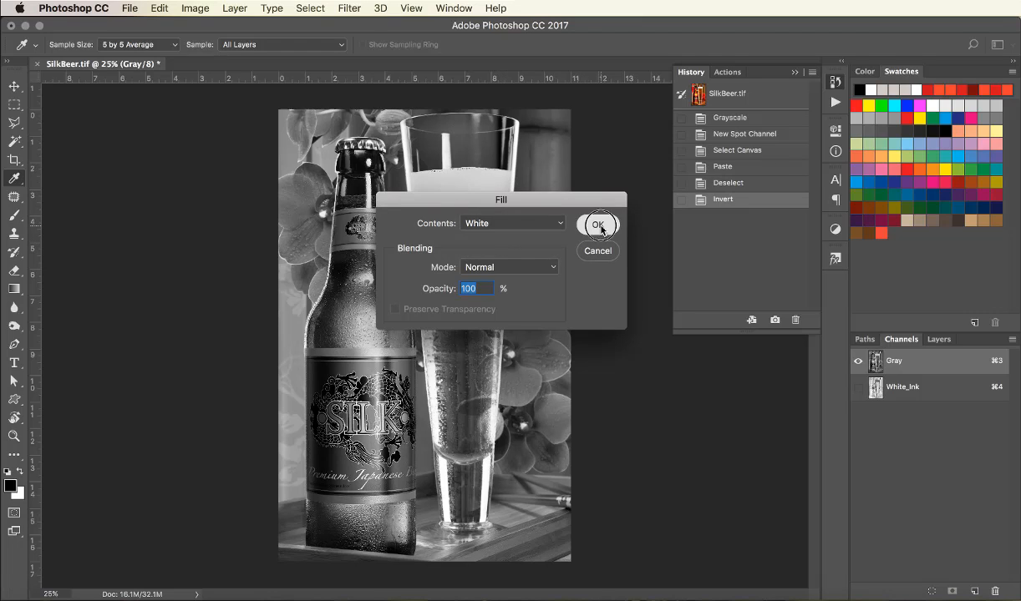
{"action": "left_click", "coordinate": [598, 224]}
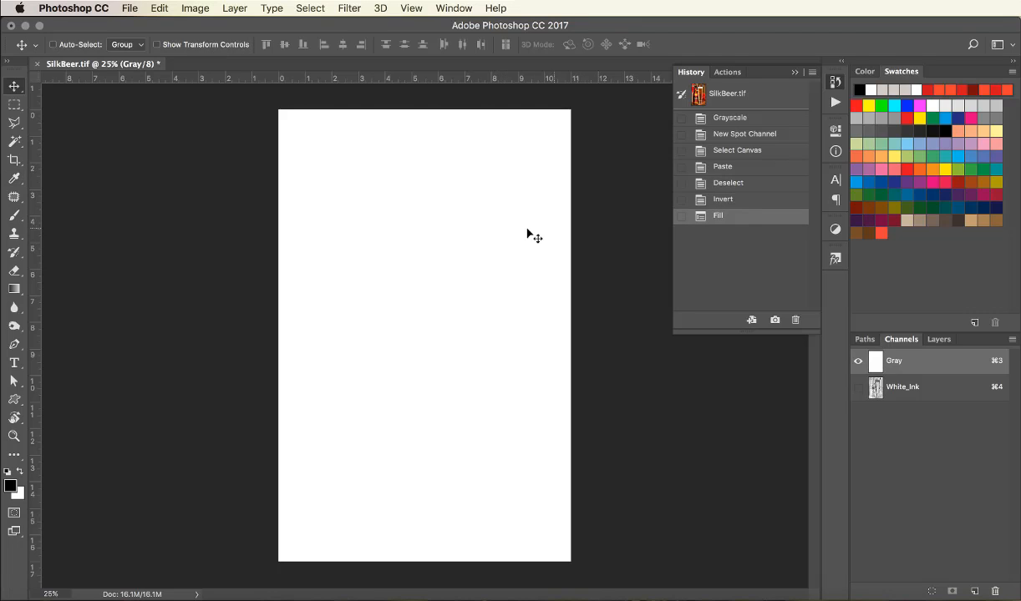
Step: Convert the image to RGB Color and toggle the RGB channels to preview White_Ink
{"action": "left_click", "coordinate": [204, 7]}
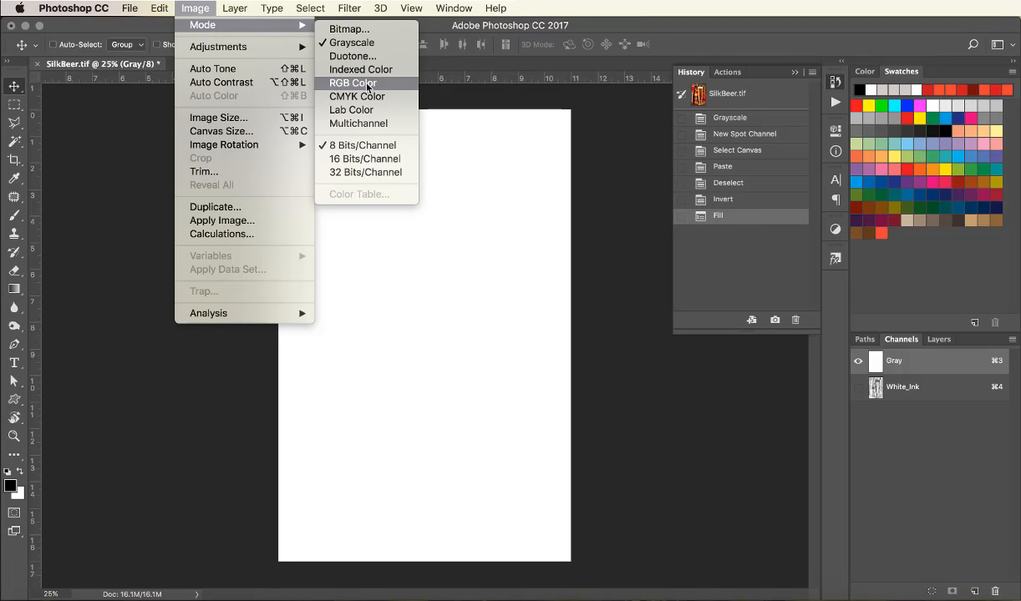
{"action": "left_click", "coordinate": [351, 84]}
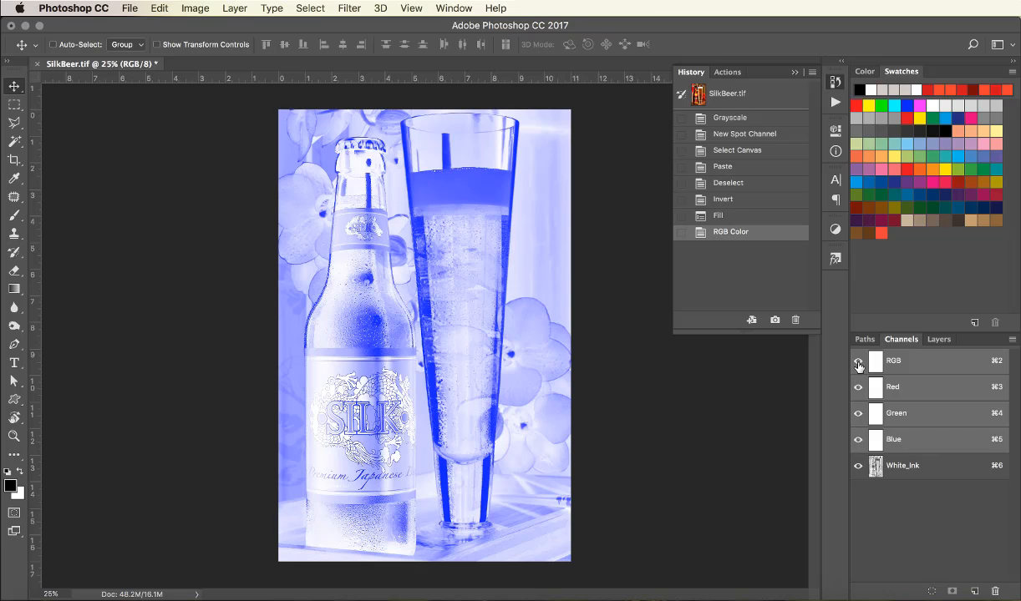
{"action": "left_click", "coordinate": [859, 360]}
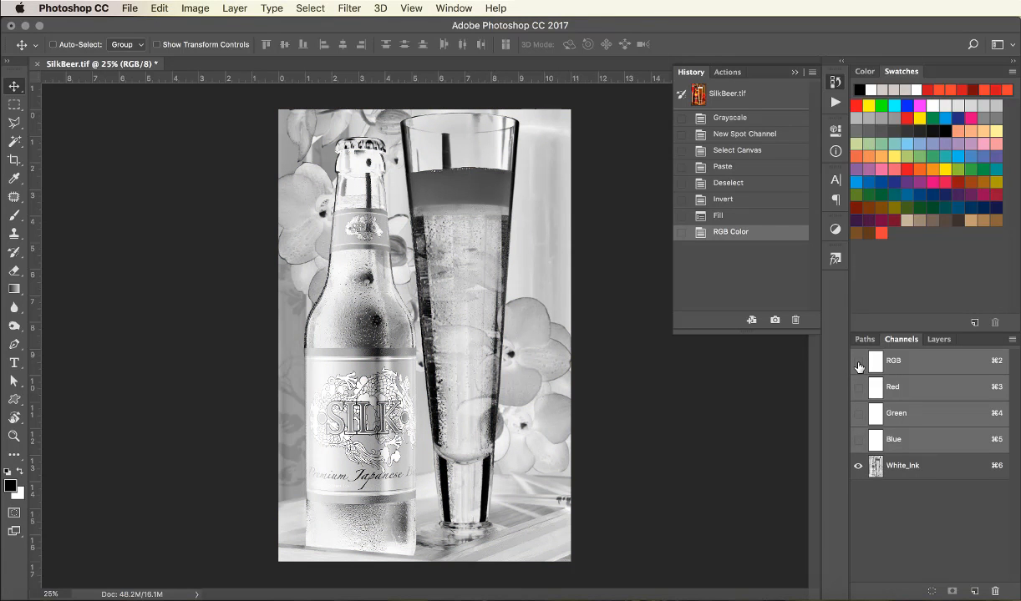
{"action": "left_click", "coordinate": [859, 361]}
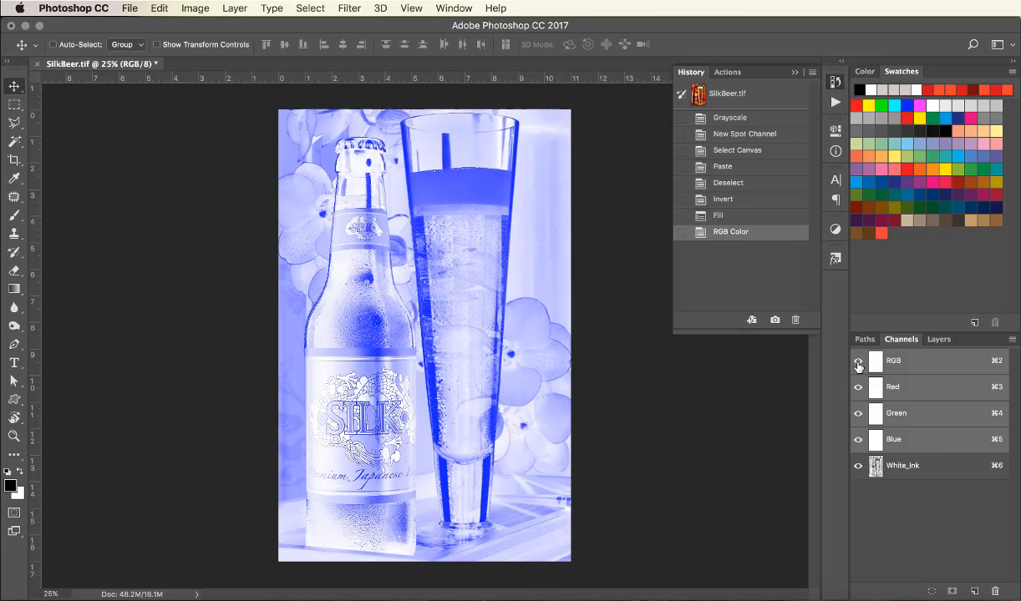